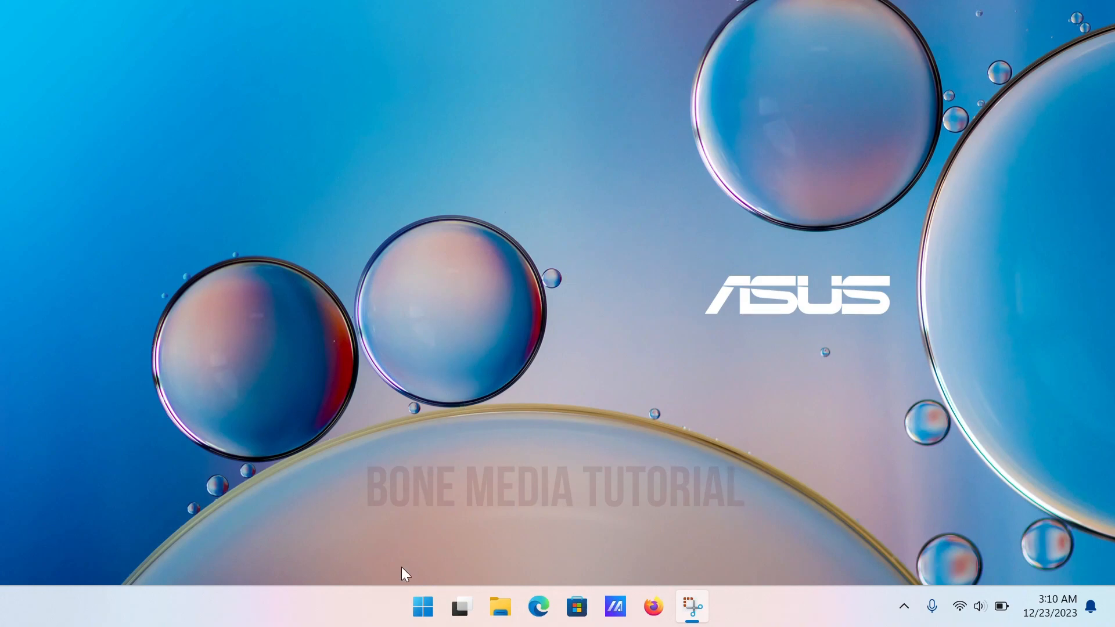
# Search the Start menu for 'windows d' to list Windows Security among the matches
pyautogui.click(422, 606)
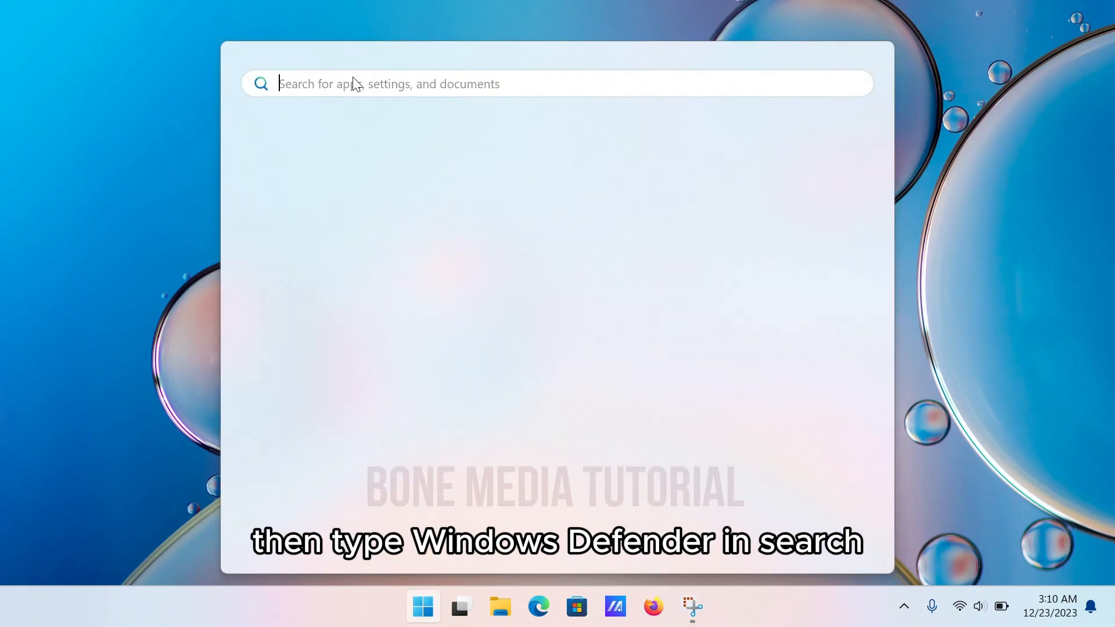
pyautogui.write('windows Tool')
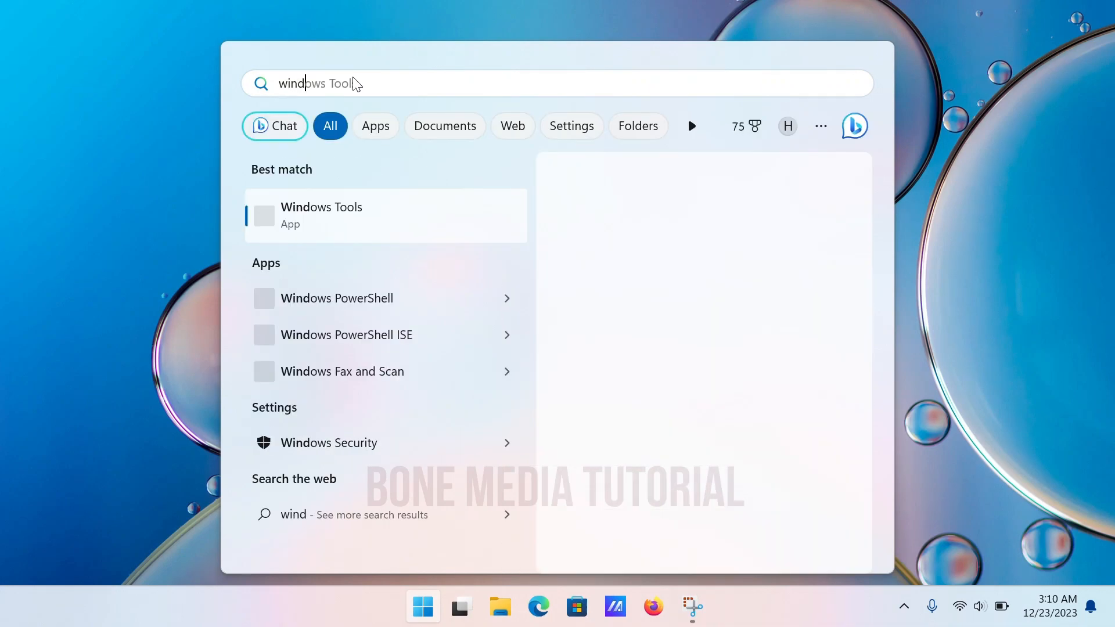
pyautogui.write('windows d')
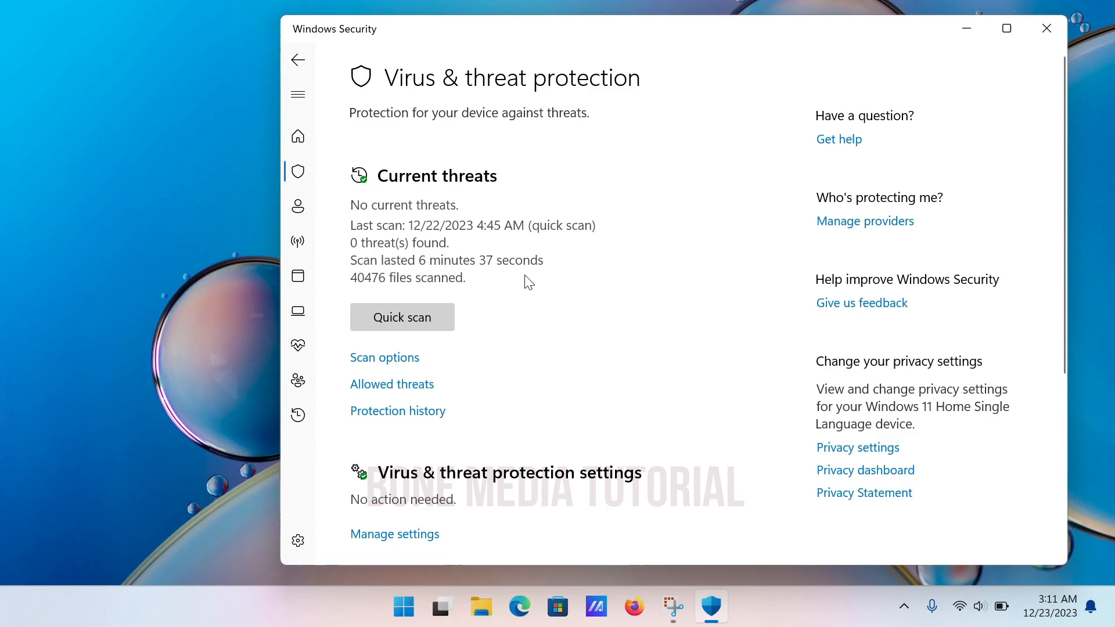
# Scroll the Virus & threat protection page and open its protection settings
pyautogui.scroll(-3)
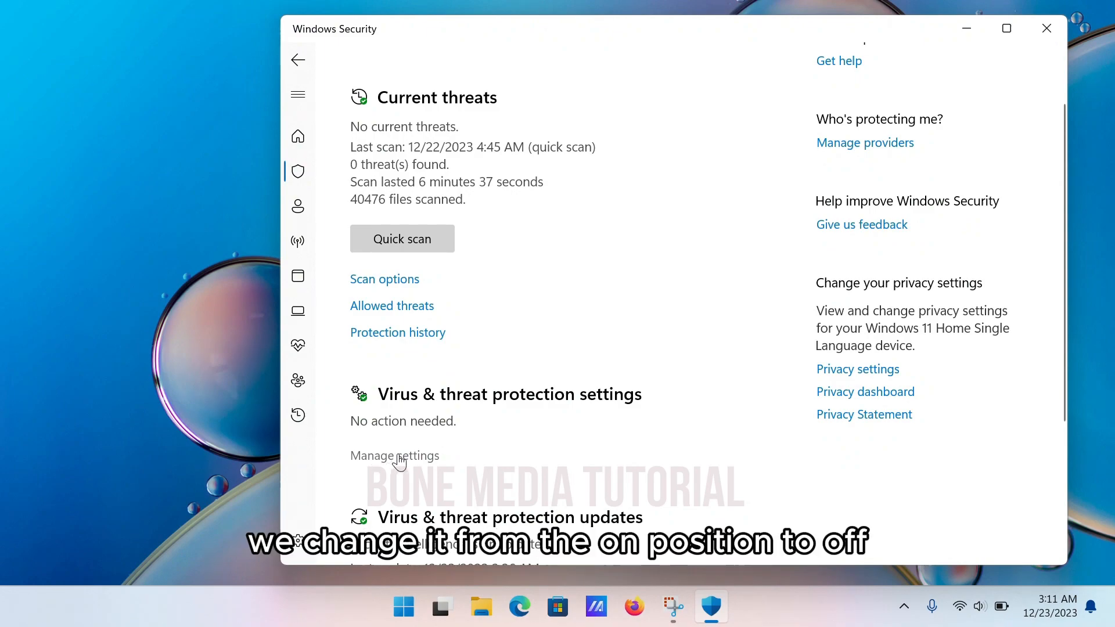
pyautogui.click(393, 455)
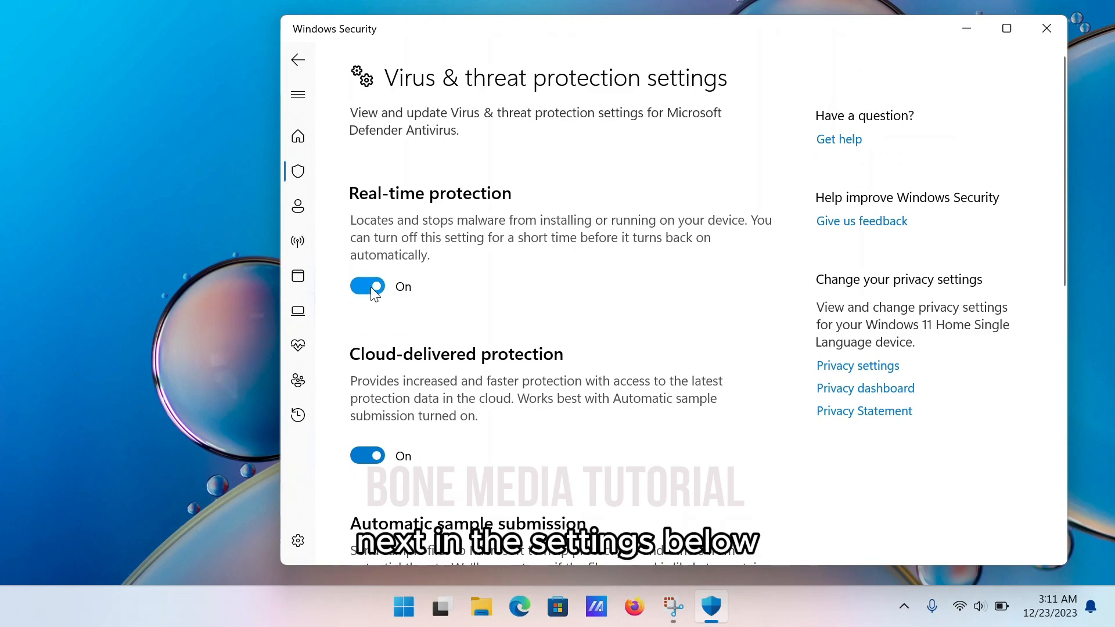
# Switch Real-time protection off and scroll down to the remaining protection toggles
pyautogui.click(367, 285)
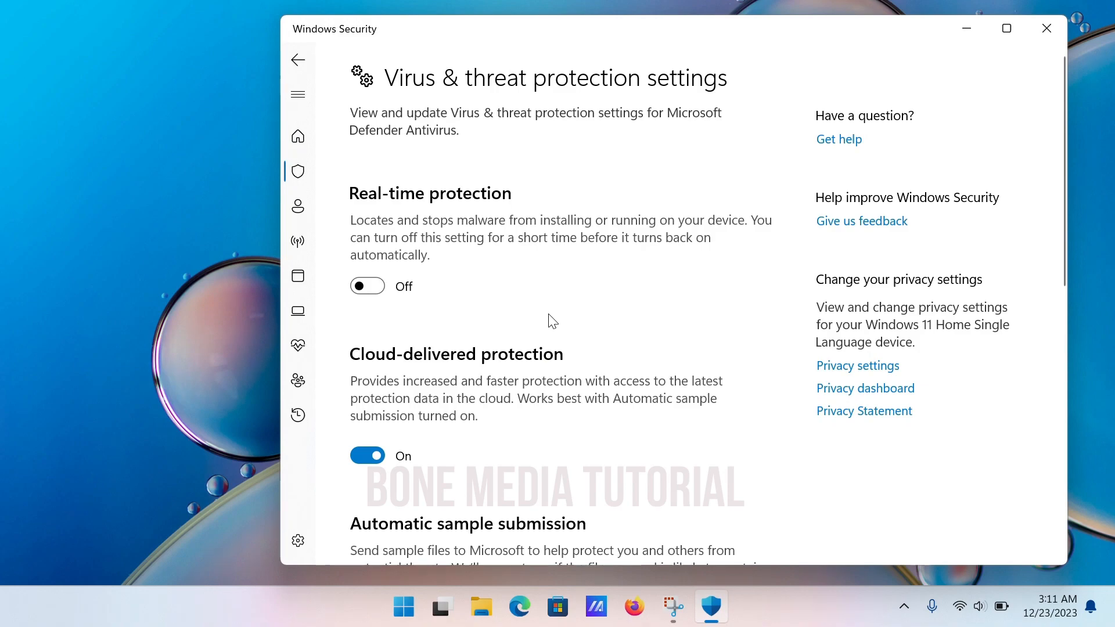
pyautogui.scroll(-3)
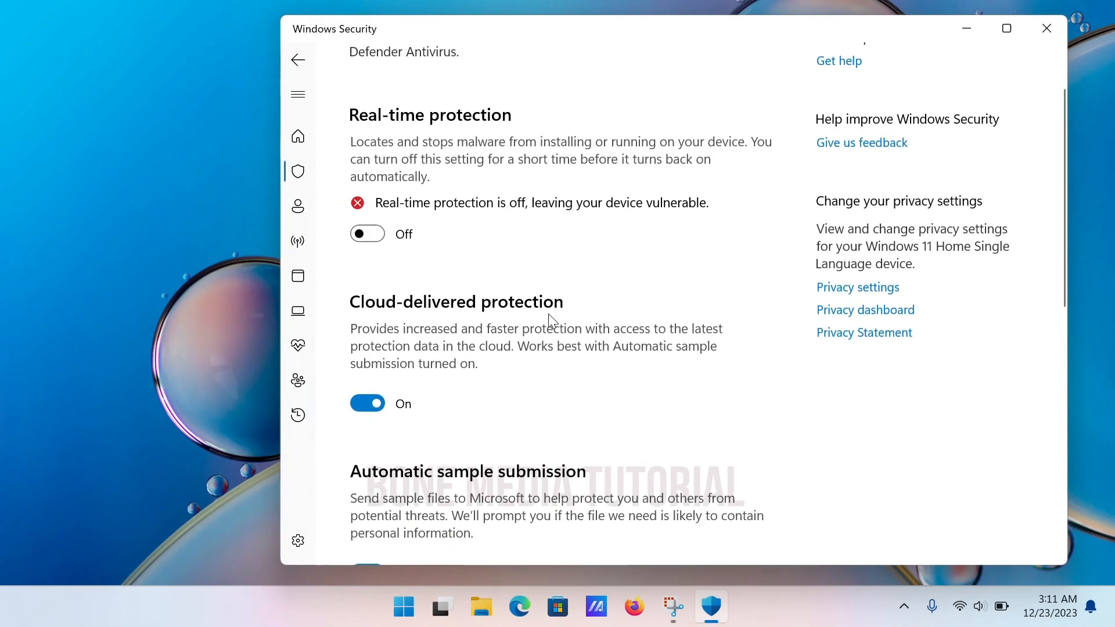
pyautogui.scroll(-3)
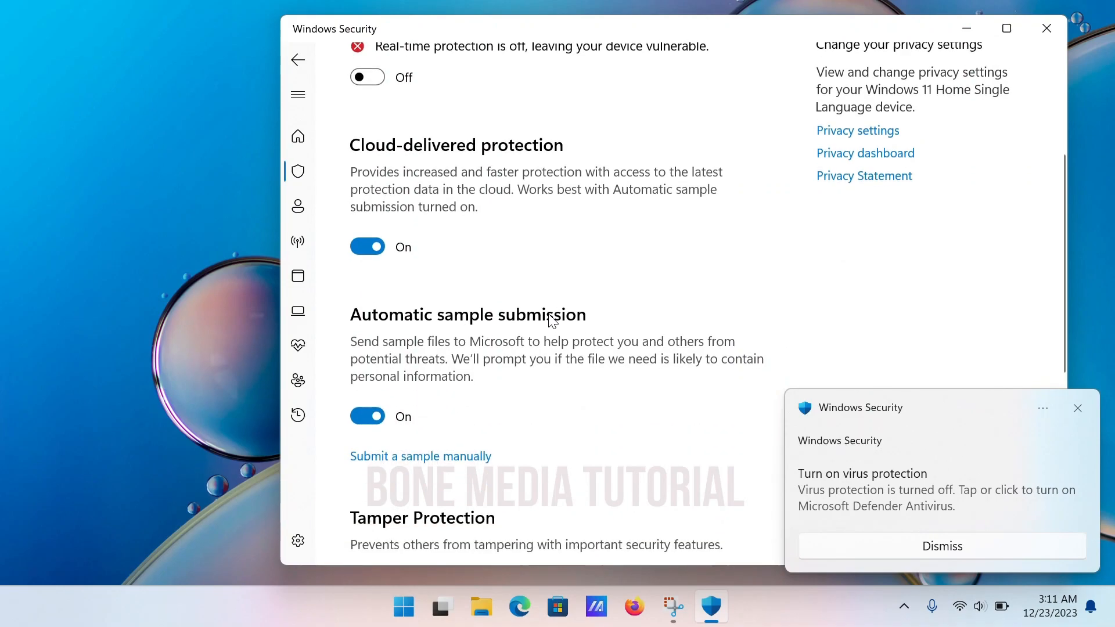
pyautogui.scroll(-3)
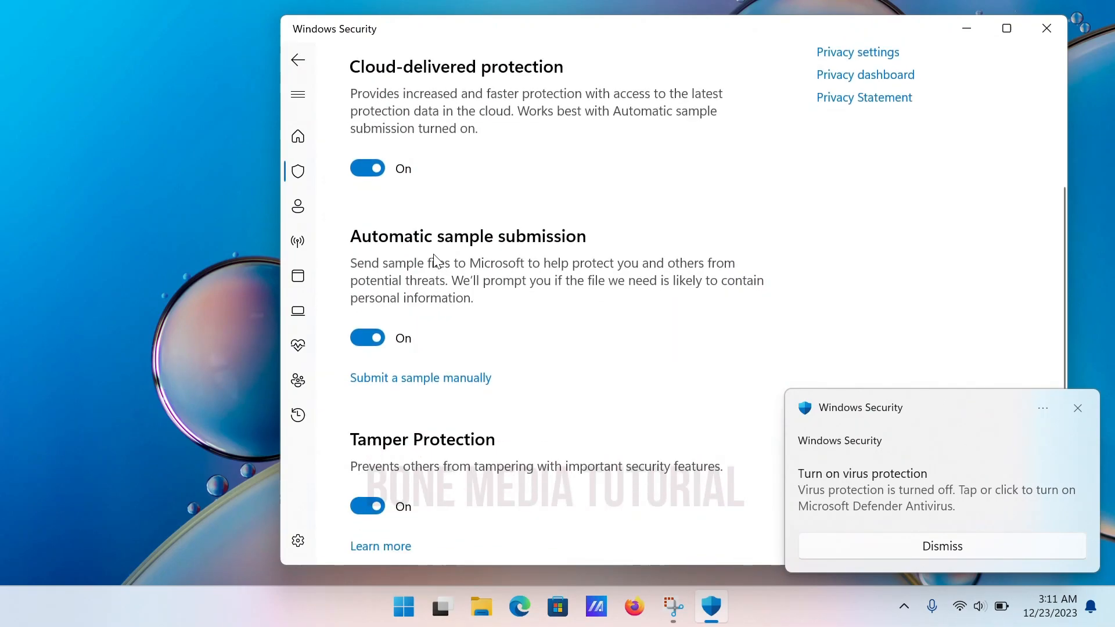
# Turn off cloud-delivered protection and Tamper Protection, then return to the protection overview
pyautogui.click(367, 168)
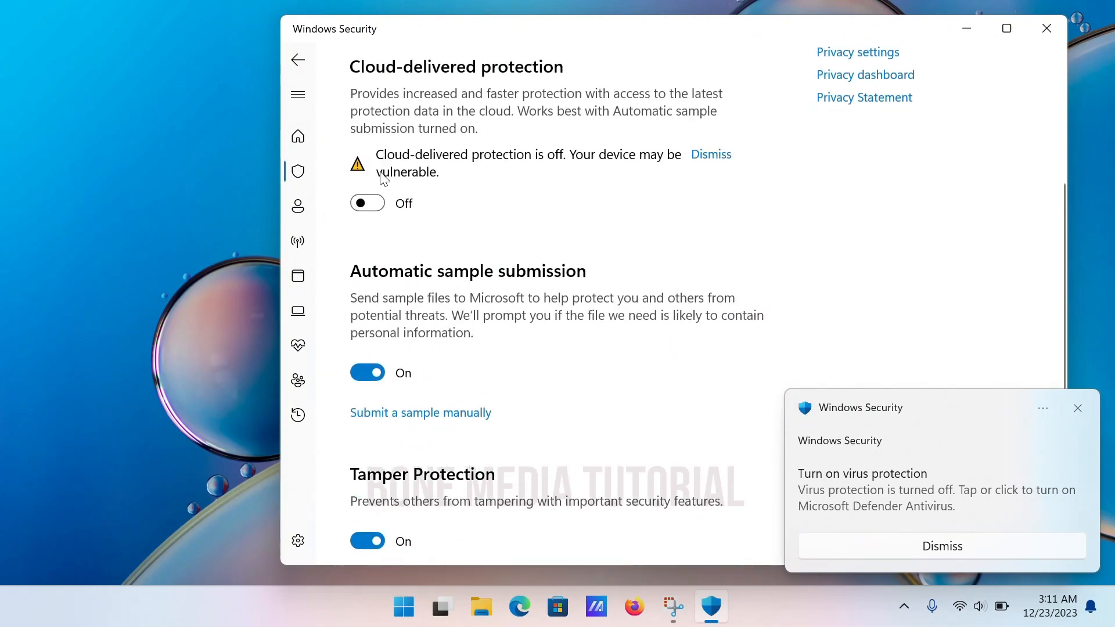
pyautogui.scroll(-3)
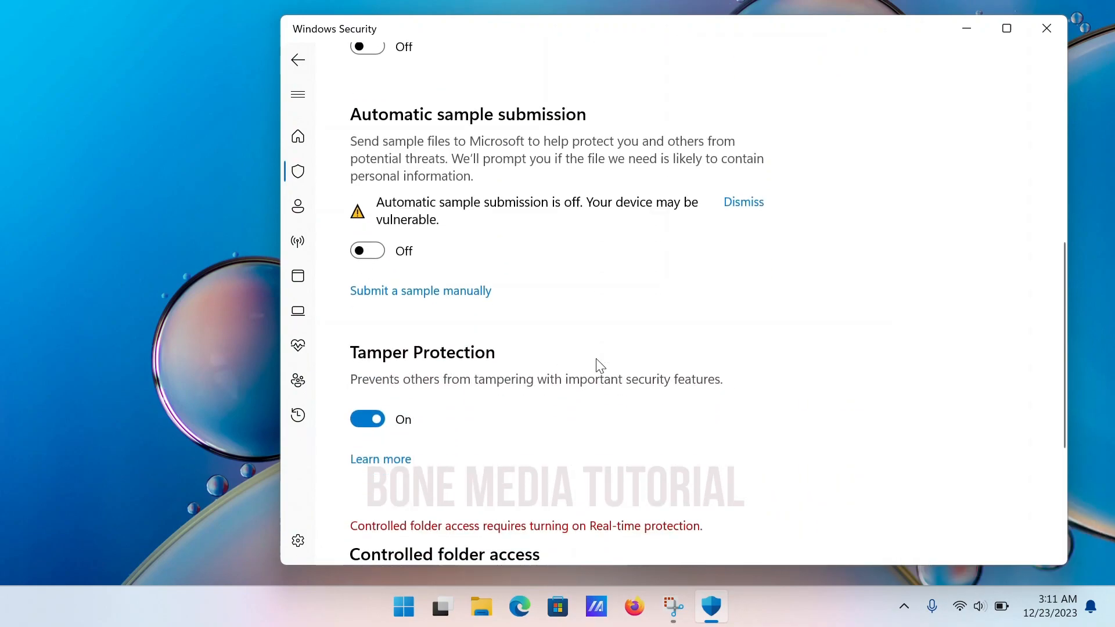
pyautogui.click(367, 418)
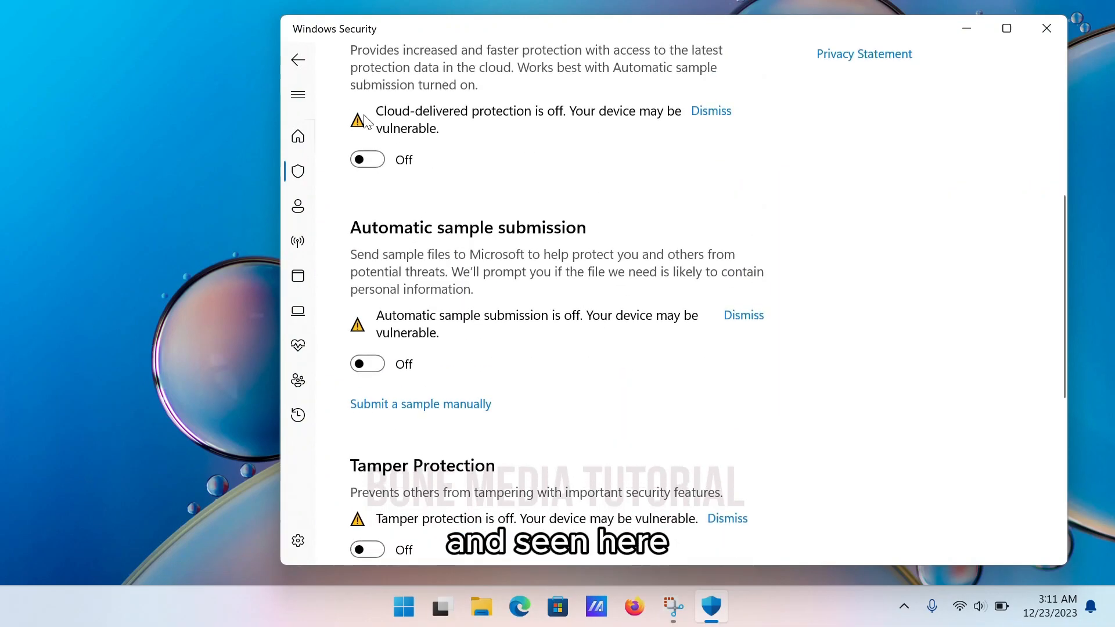
pyautogui.click(297, 60)
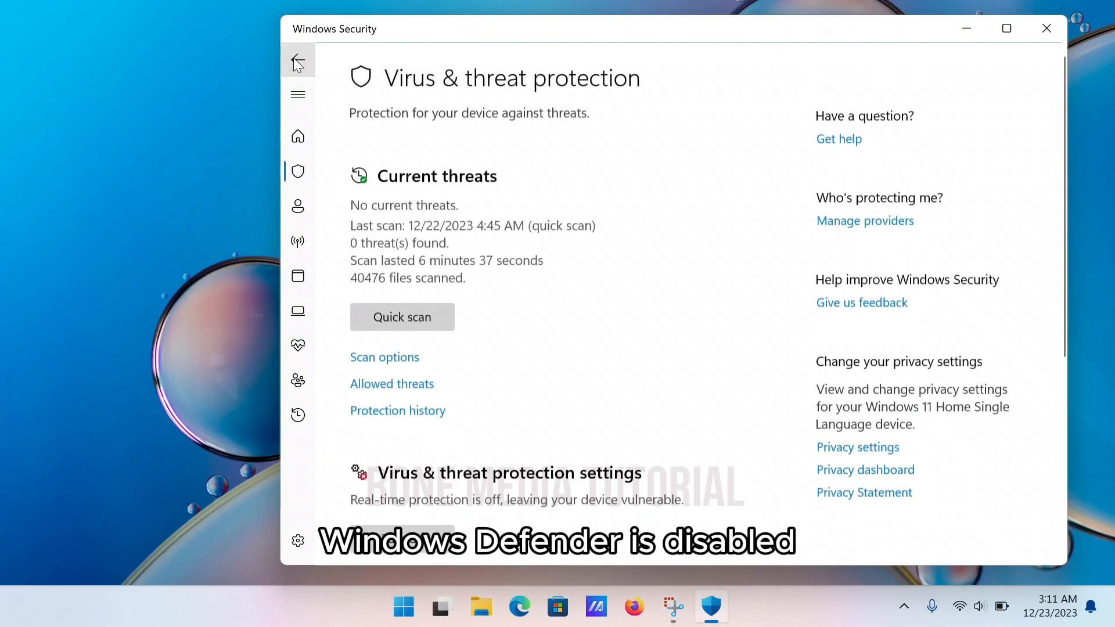
# Go to the Home overview showing virus protection flagged as off
pyautogui.click(297, 60)
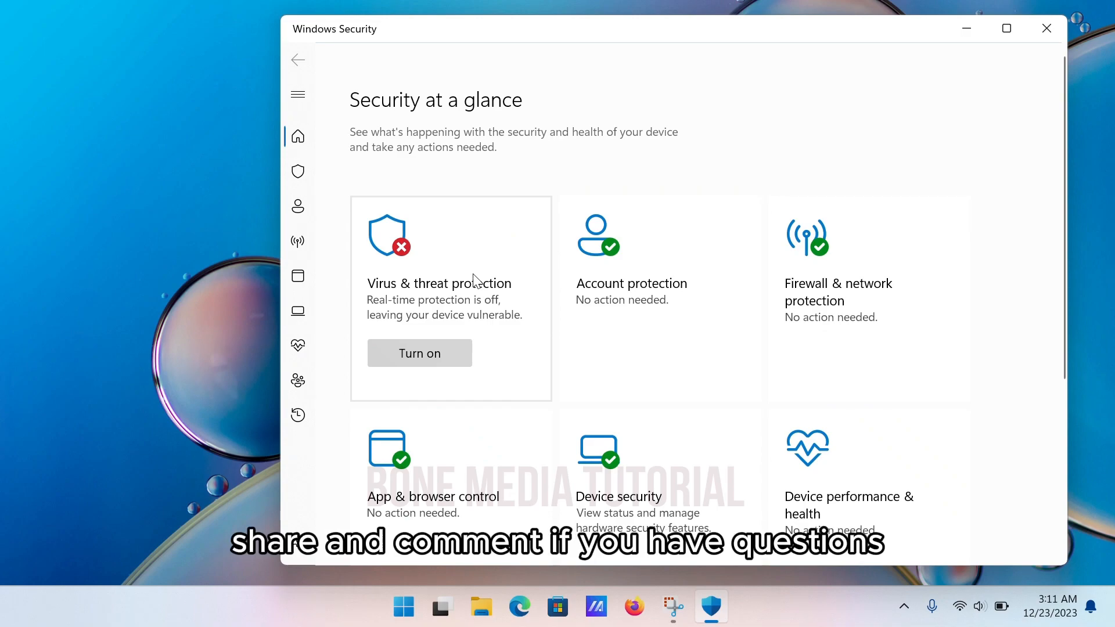
pyautogui.moveTo(569, 265)
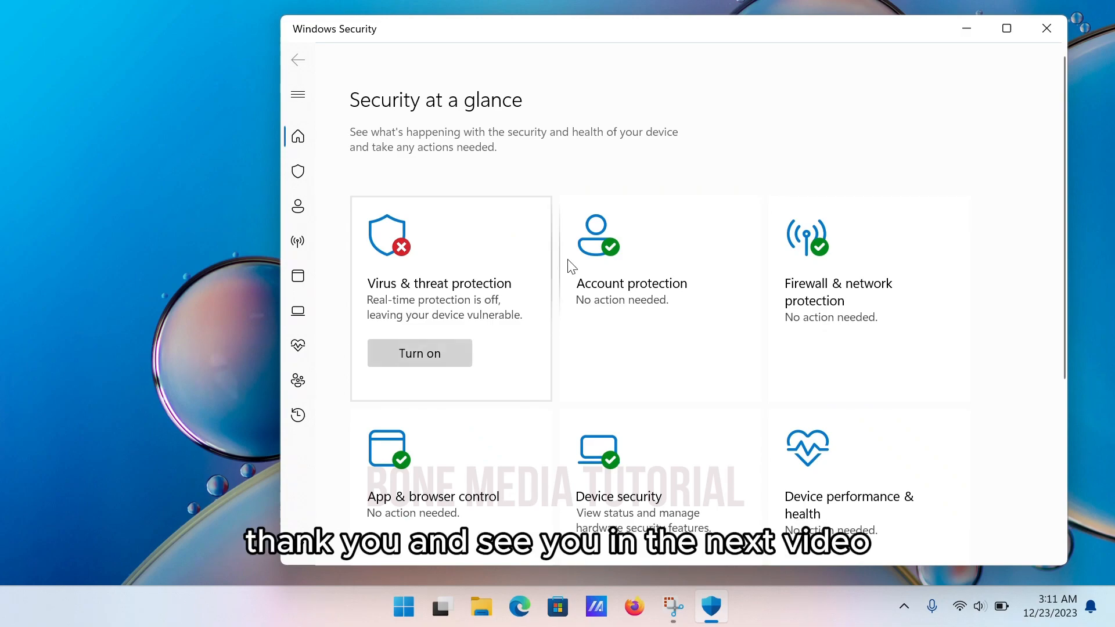